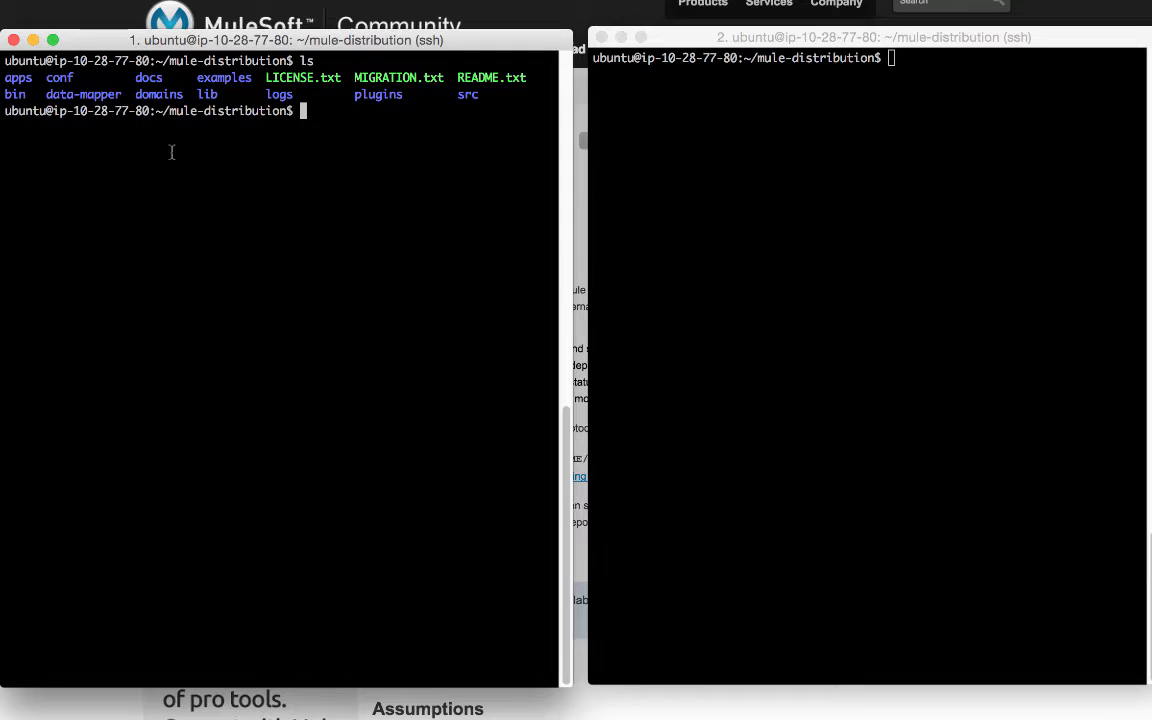
- List the Mule folder and apps directory, then view conf/mule-agent.yml in vim
text(ls apps)
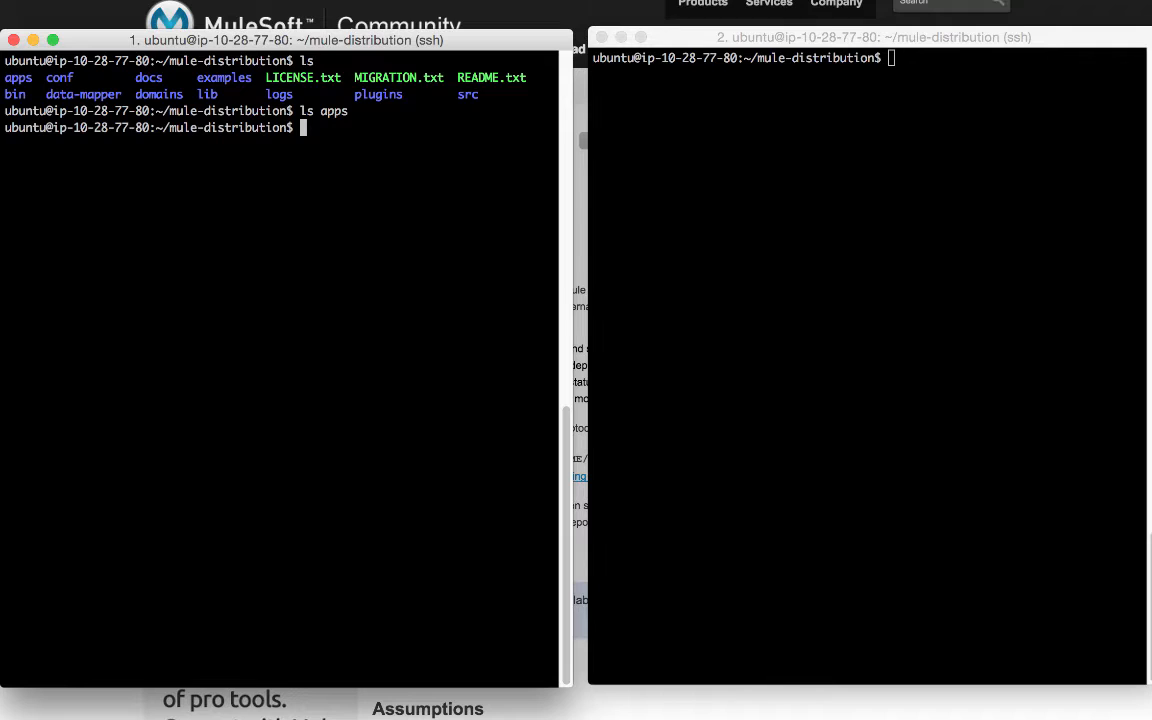
text(vim conf/mule-agent.)
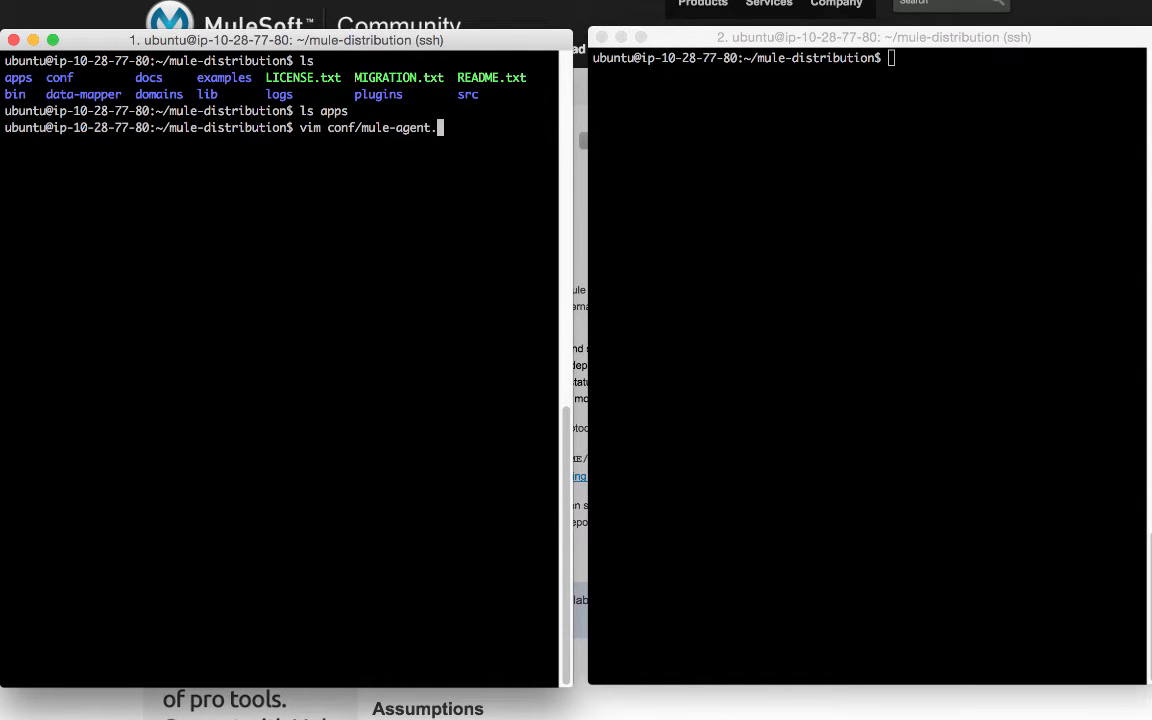
key(Return)
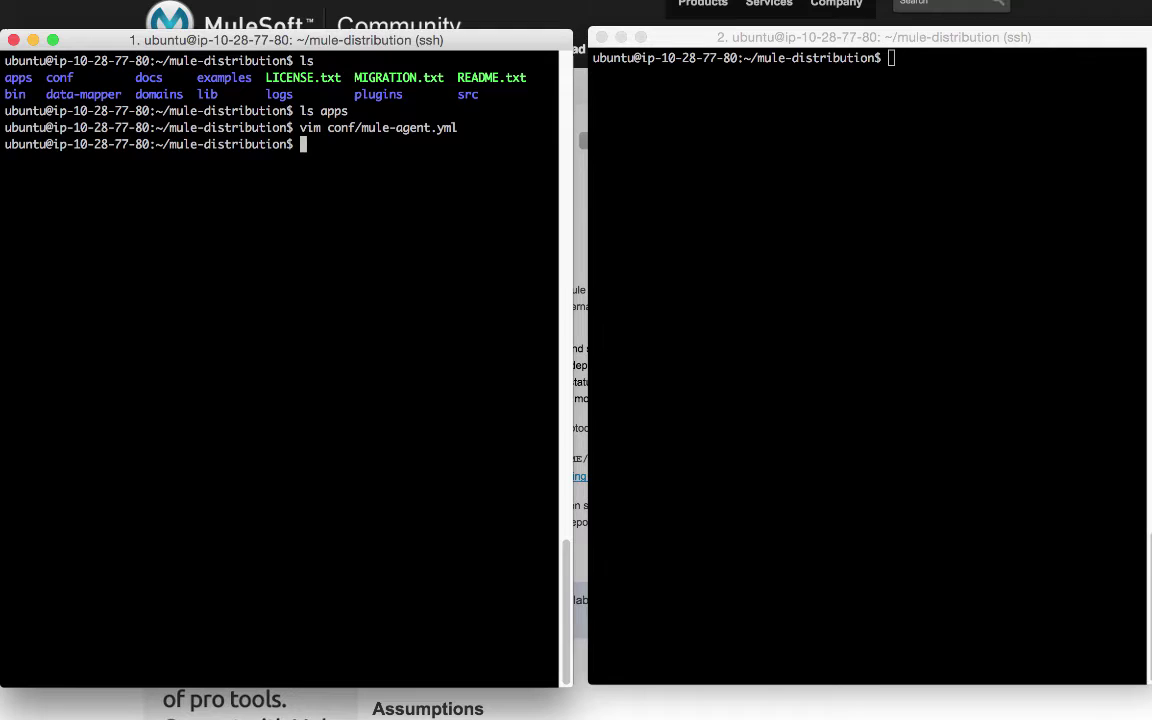
- Start the Mule server with the agent using ./bin/mule start
text(./bin/st)
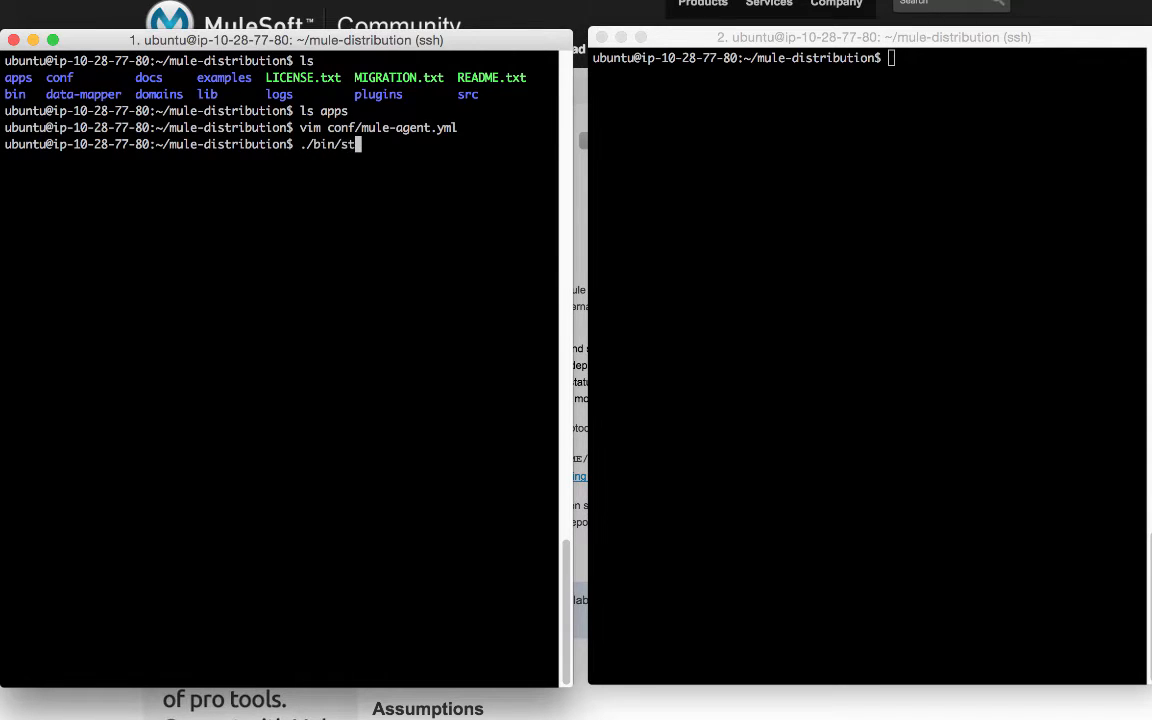
key(Return)
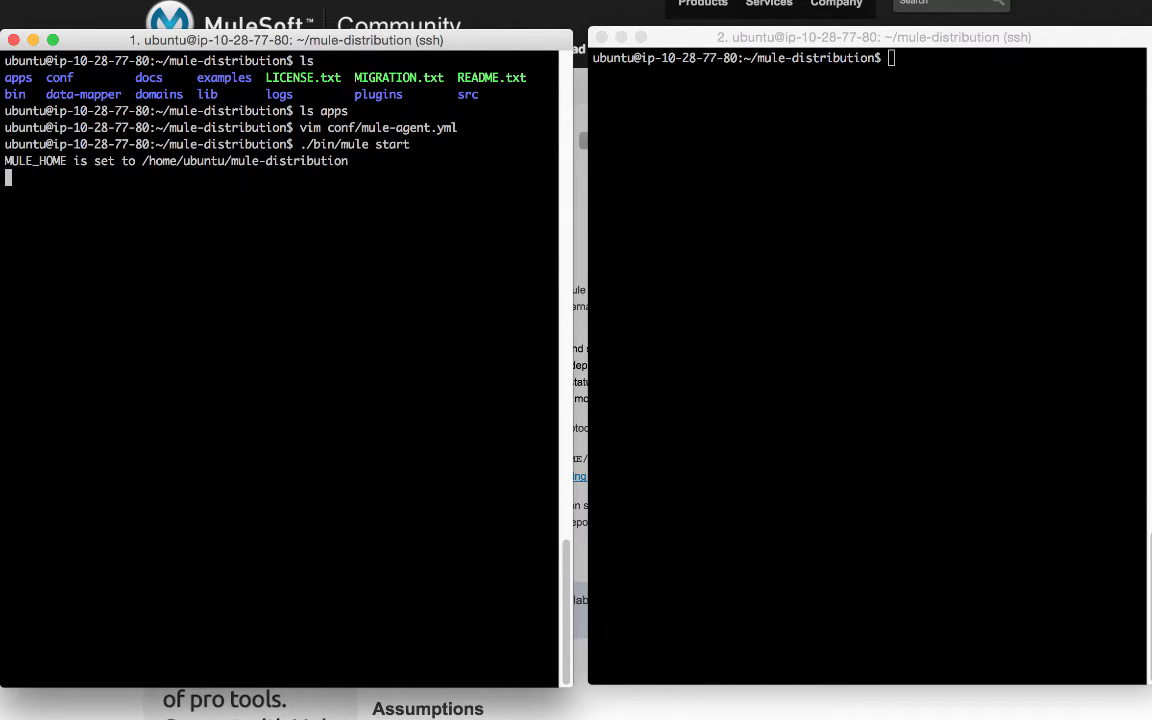
- In the second terminal, tail -f logs/mule.log until the default domain is deployed
click(827, 254)
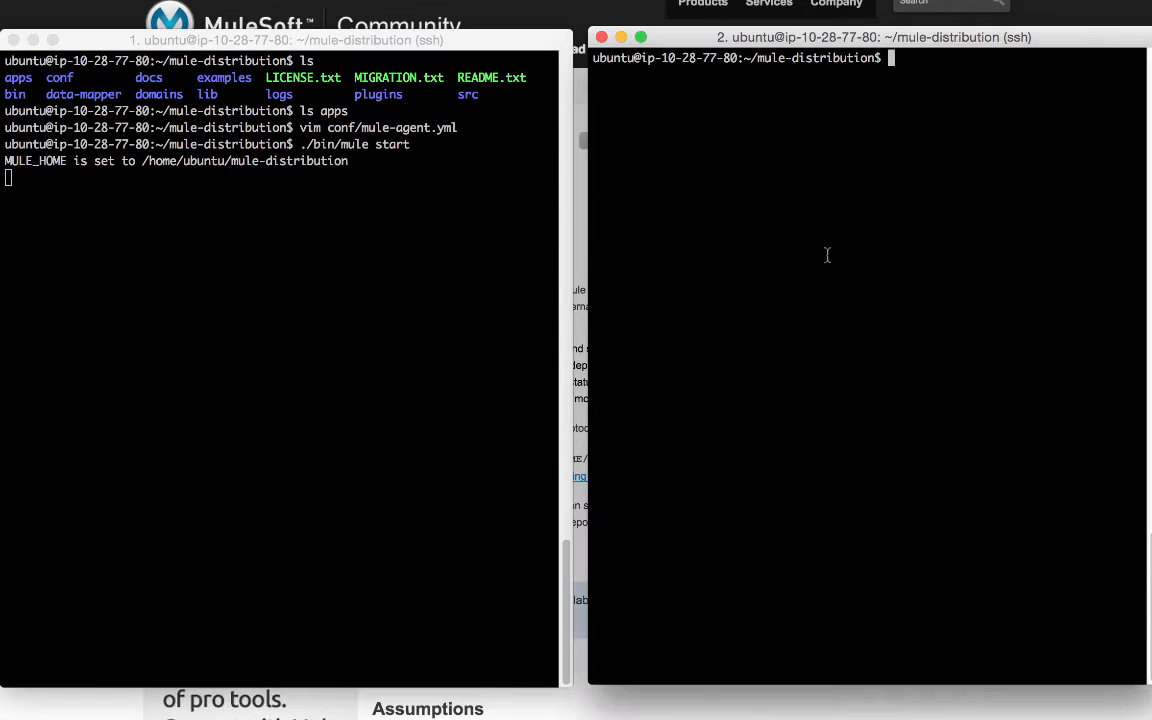
text(tail -f)
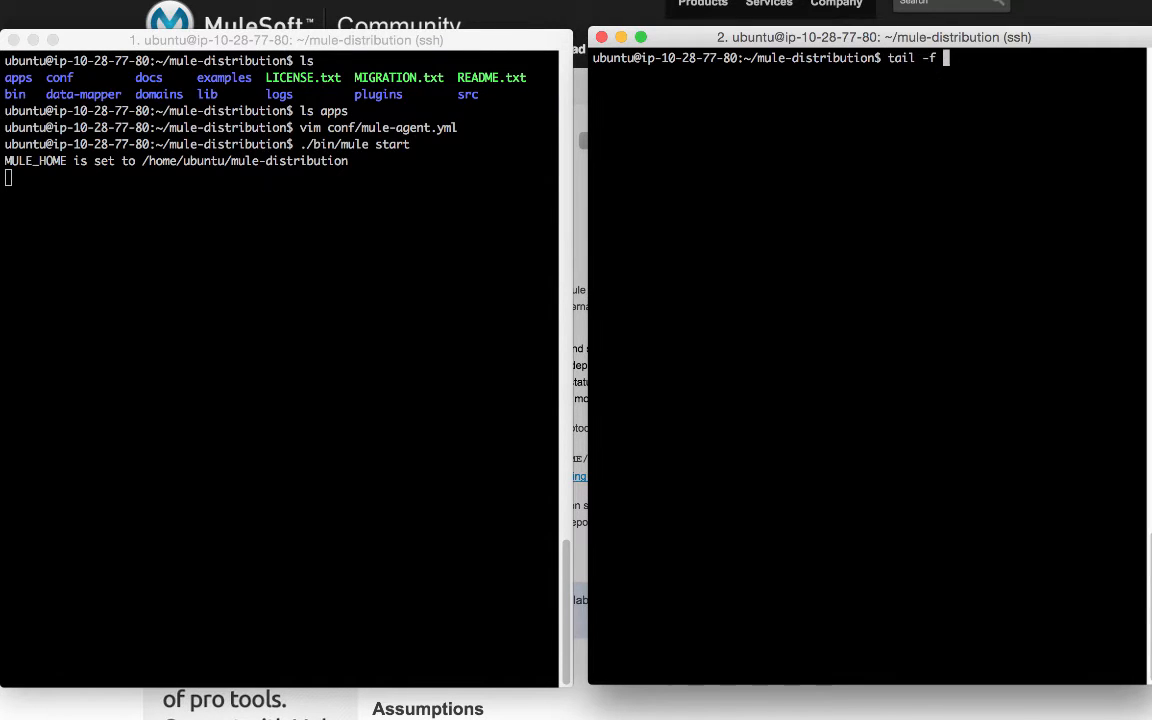
text(logs/mule)
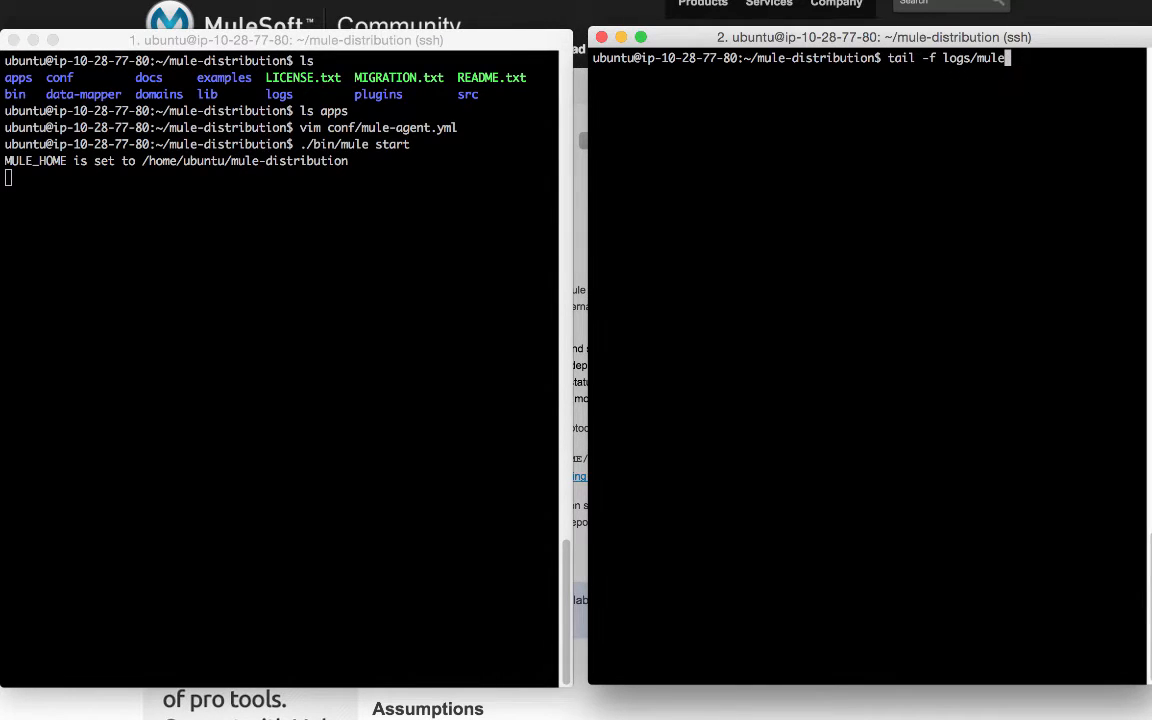
key(Return)
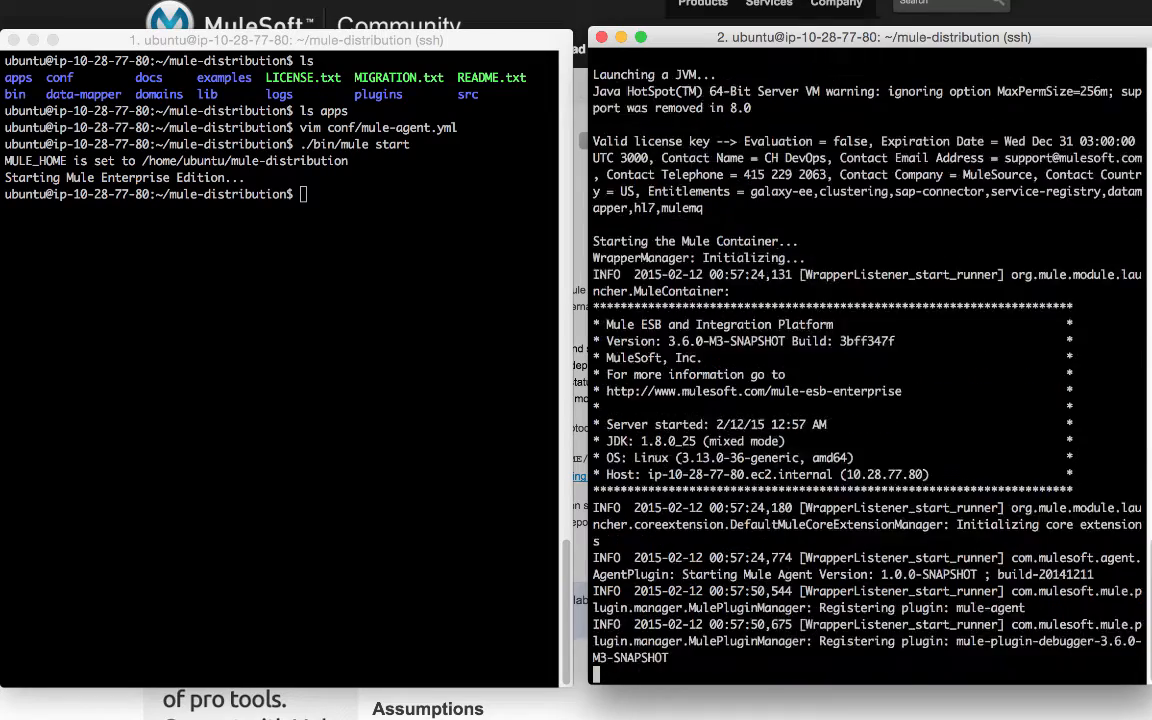
scroll(down, 3)
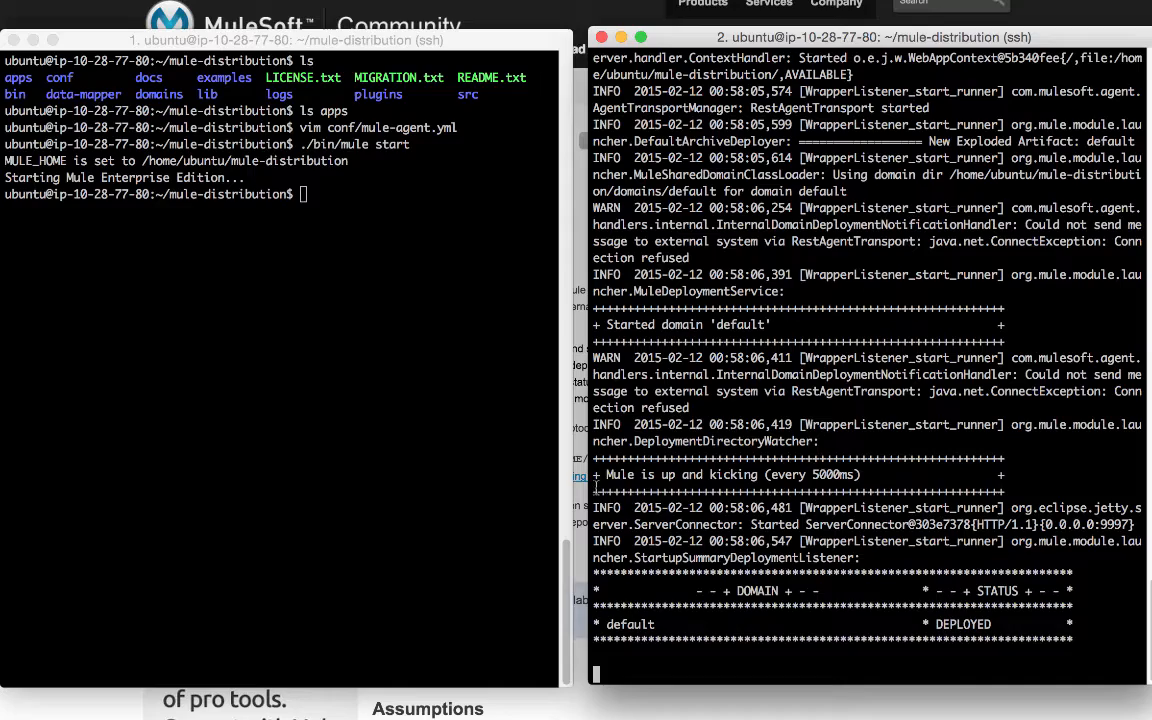
double_click(731, 474)
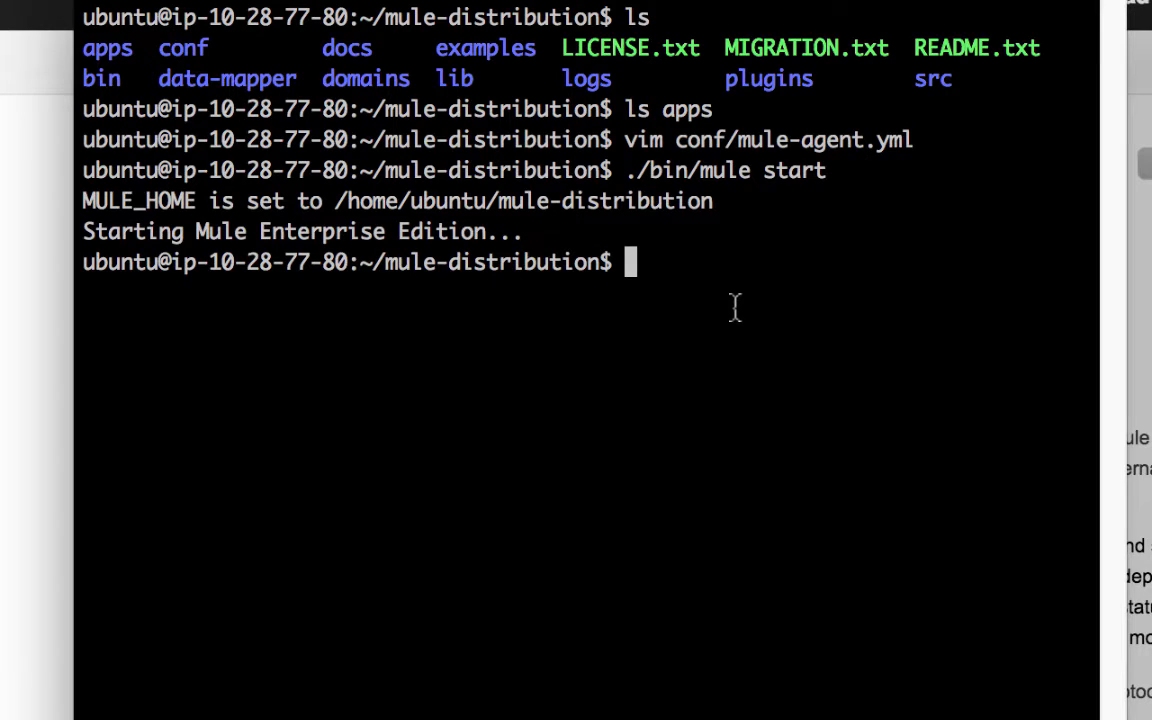
- List the apps folder to confirm it is still empty
text(ls)
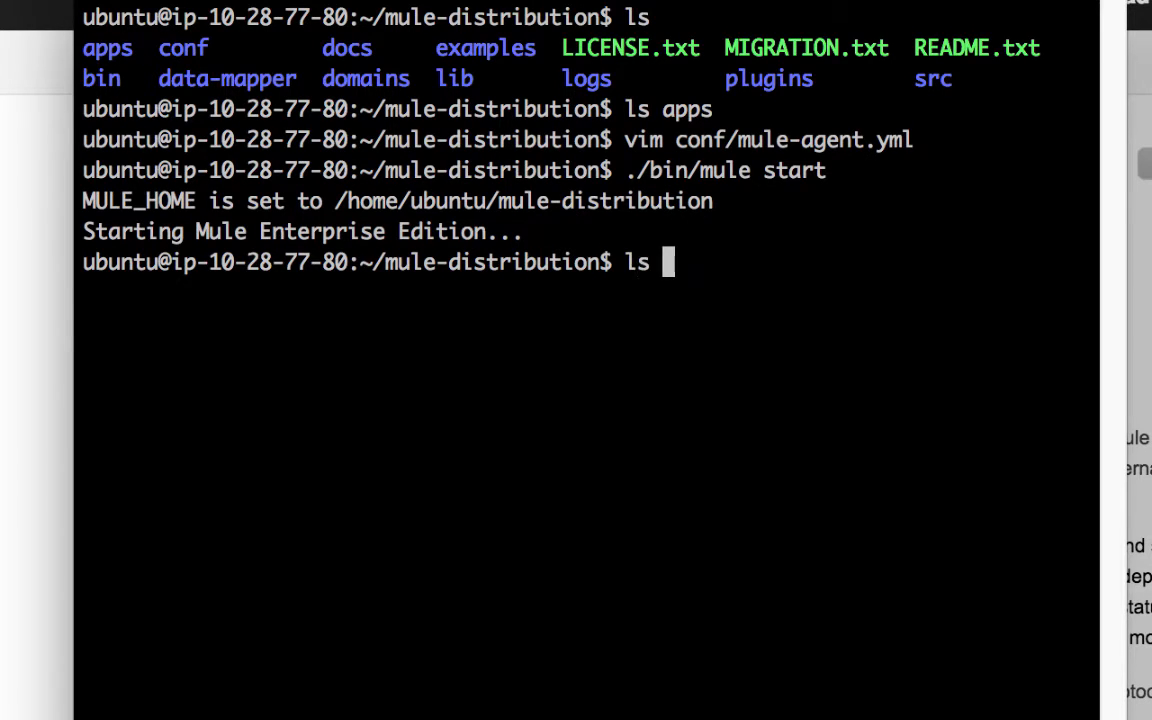
key(Return)
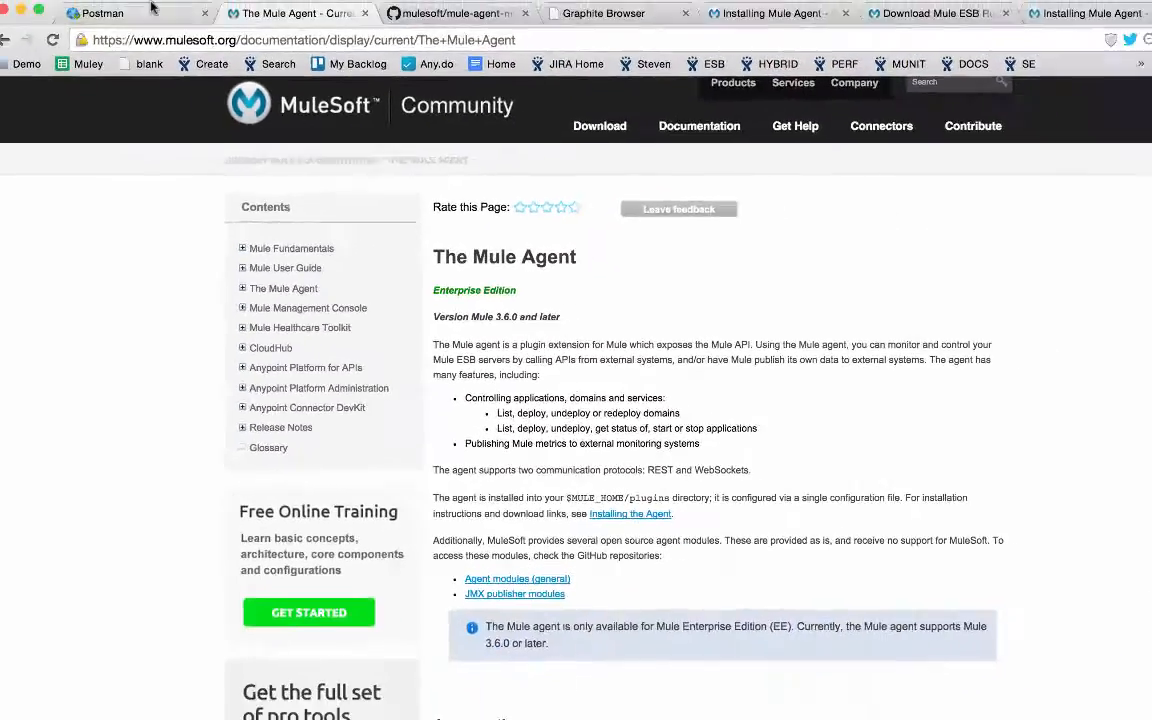
click(100, 12)
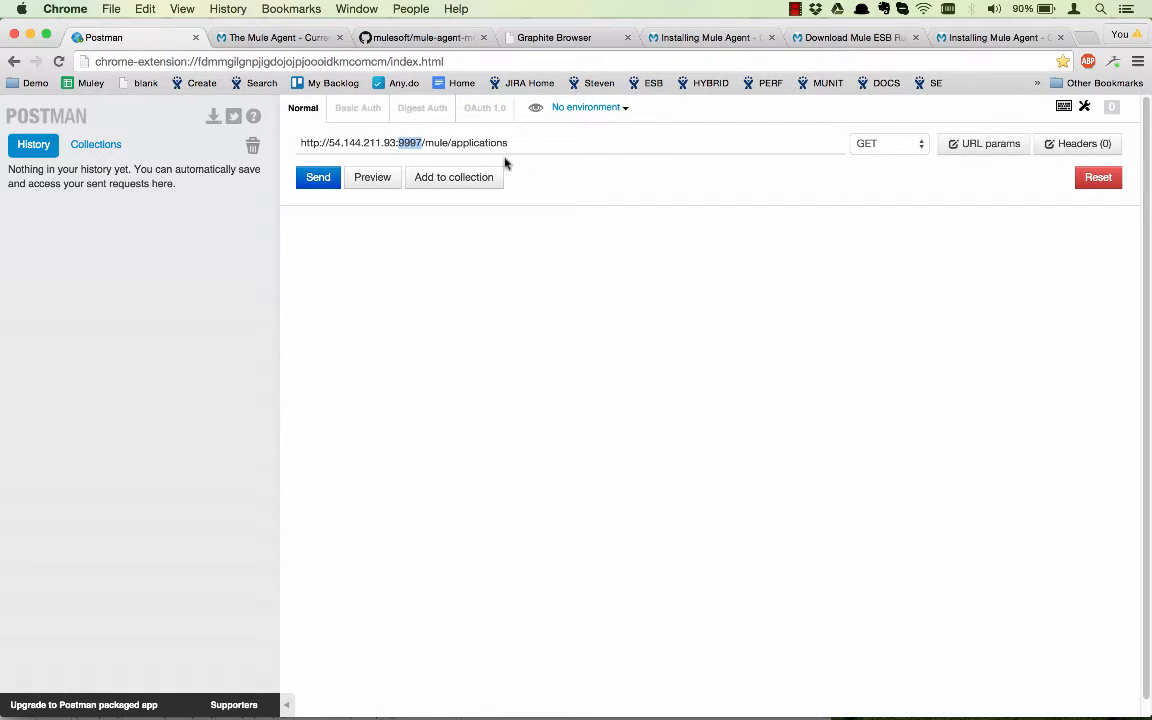
click(317, 177)
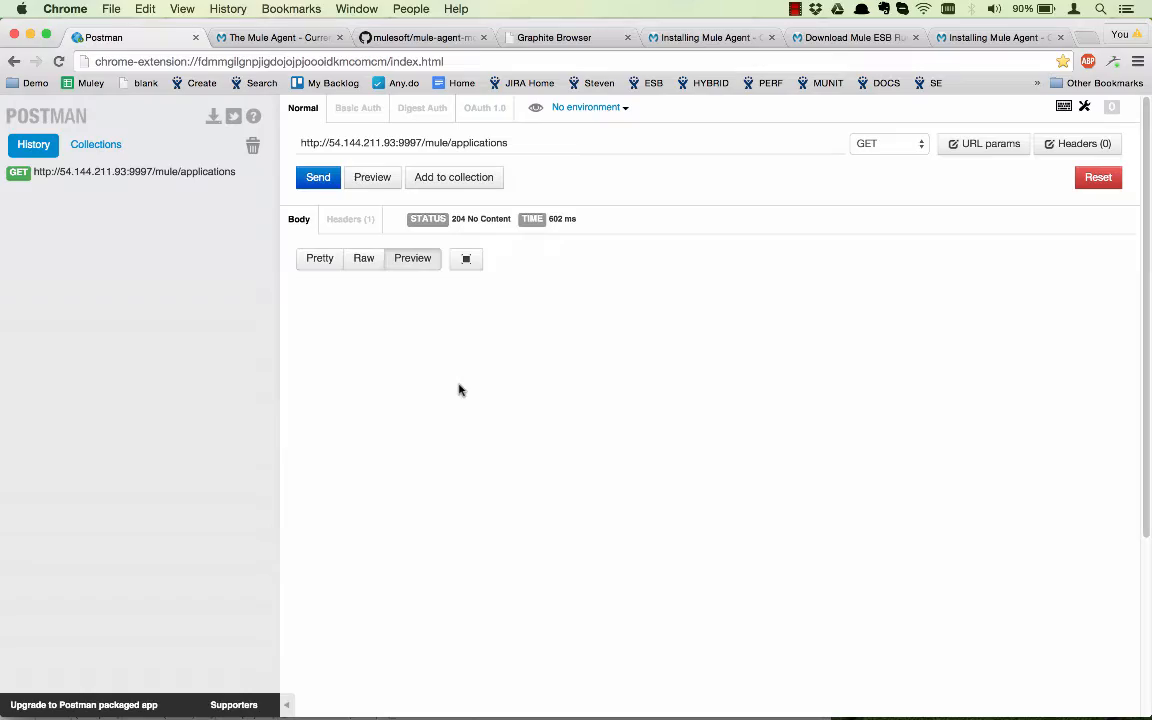
mouse_move(425, 488)
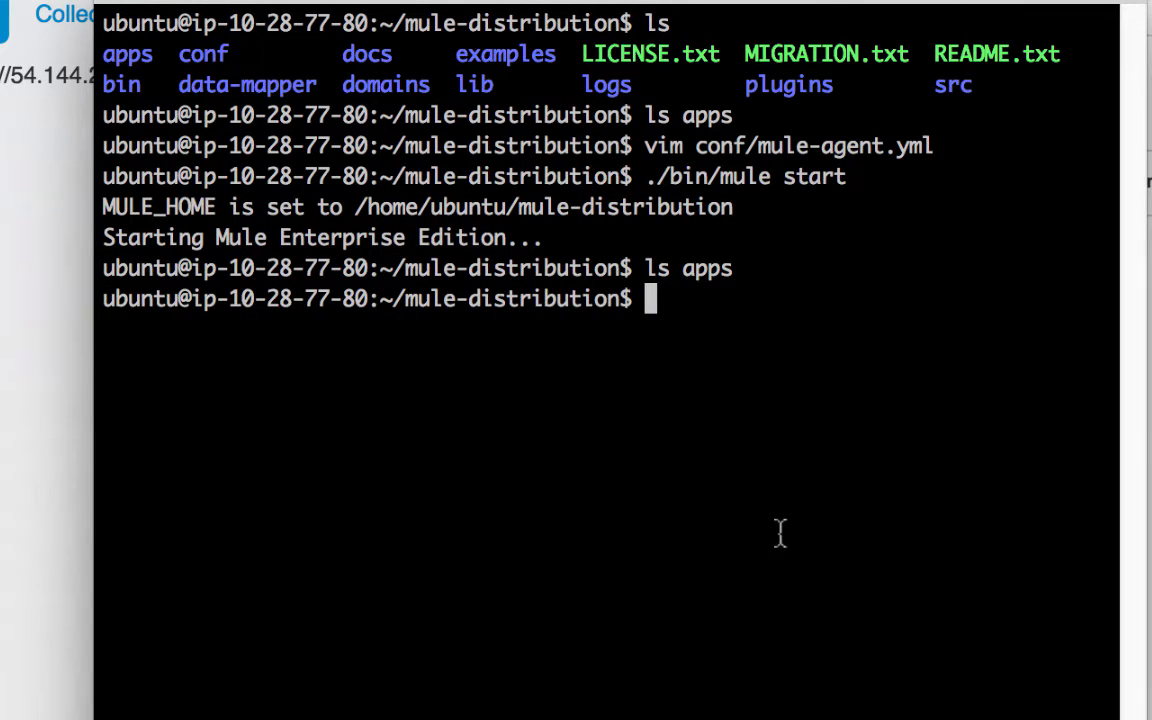
- Copy ~/hello-world-1.2.0.zip into apps/ and list the apps folder to confirm it
text(cp ~/)
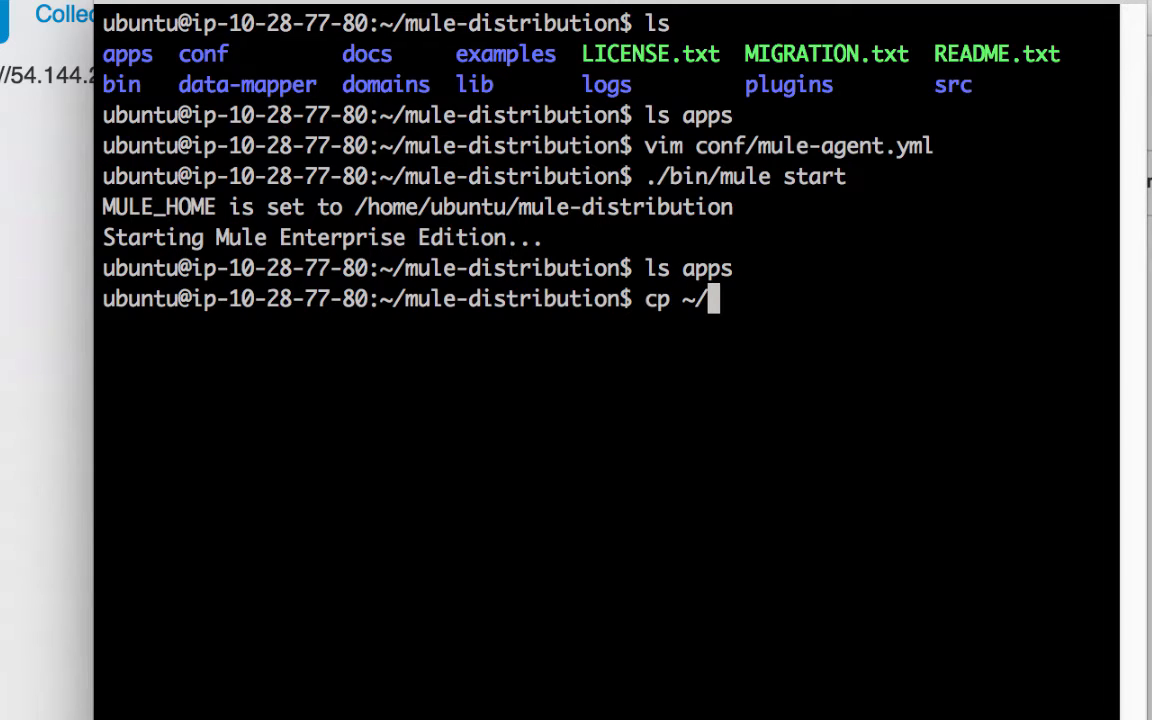
text(hello-world-1.2.0.zip)
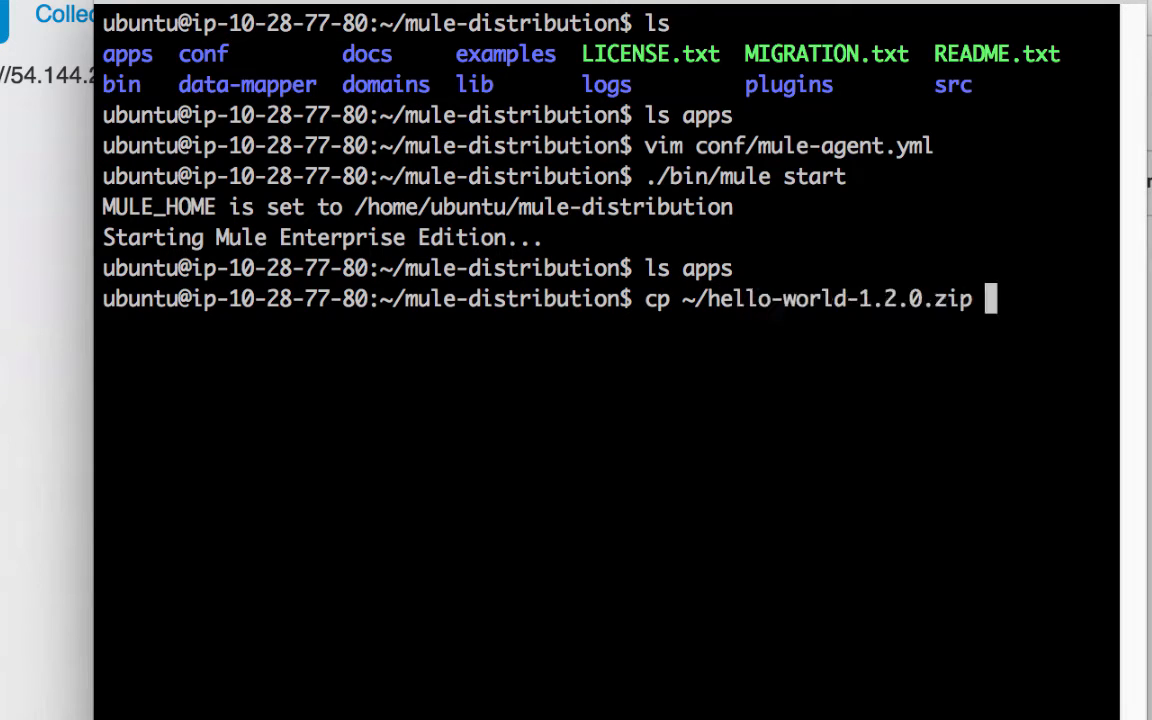
text(apps/)
text(ls app)
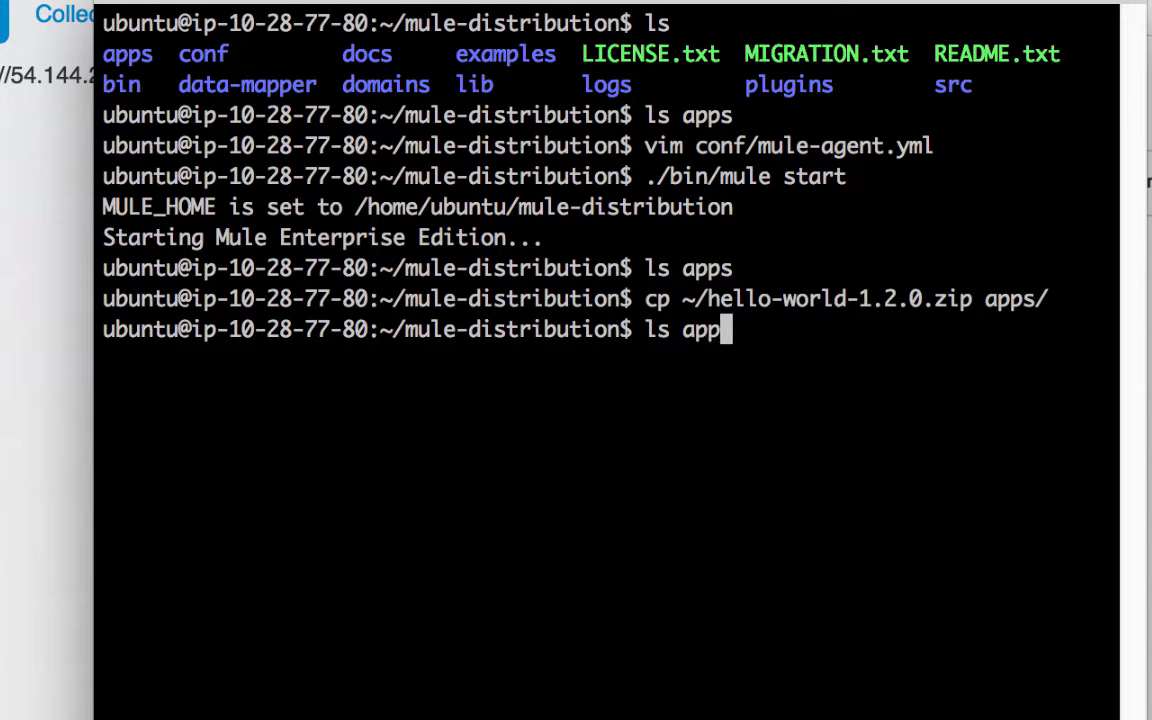
key(Return)
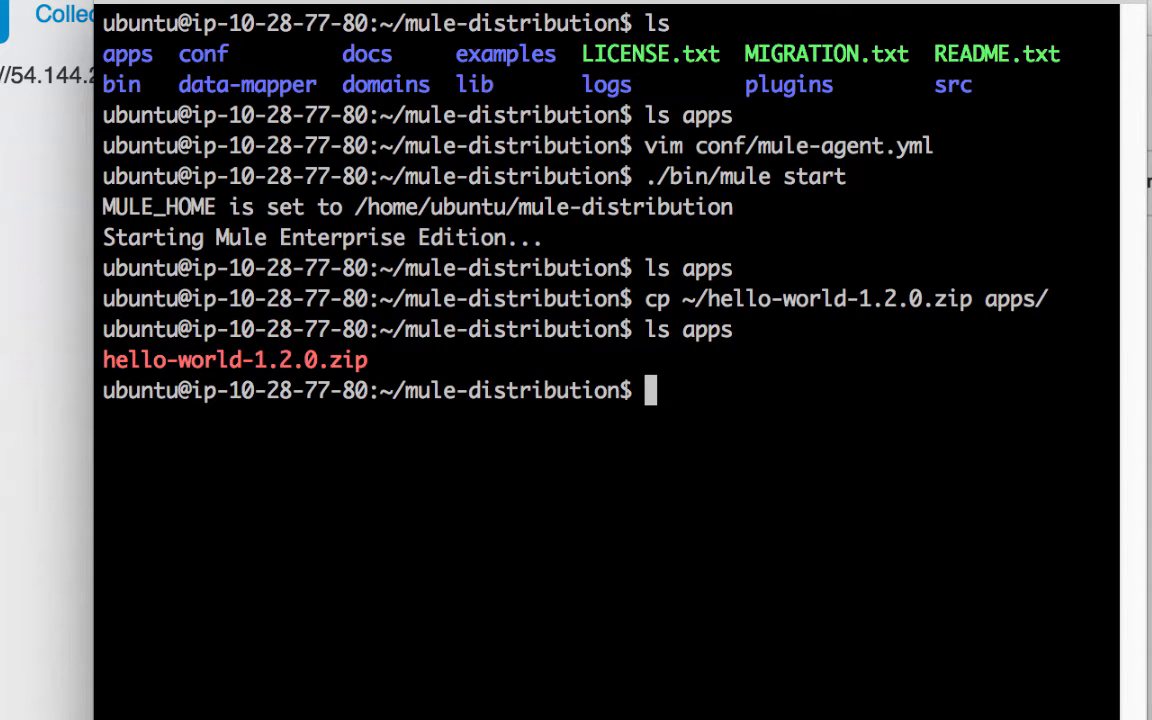
key(Return)
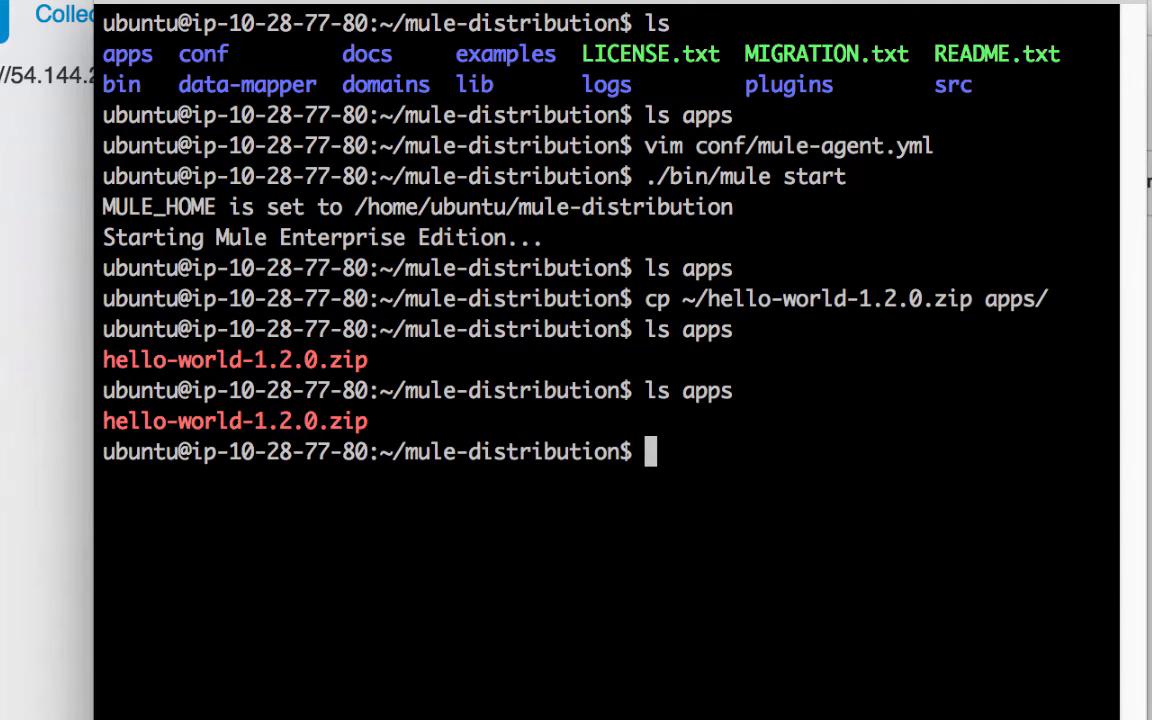
text(ls apps)
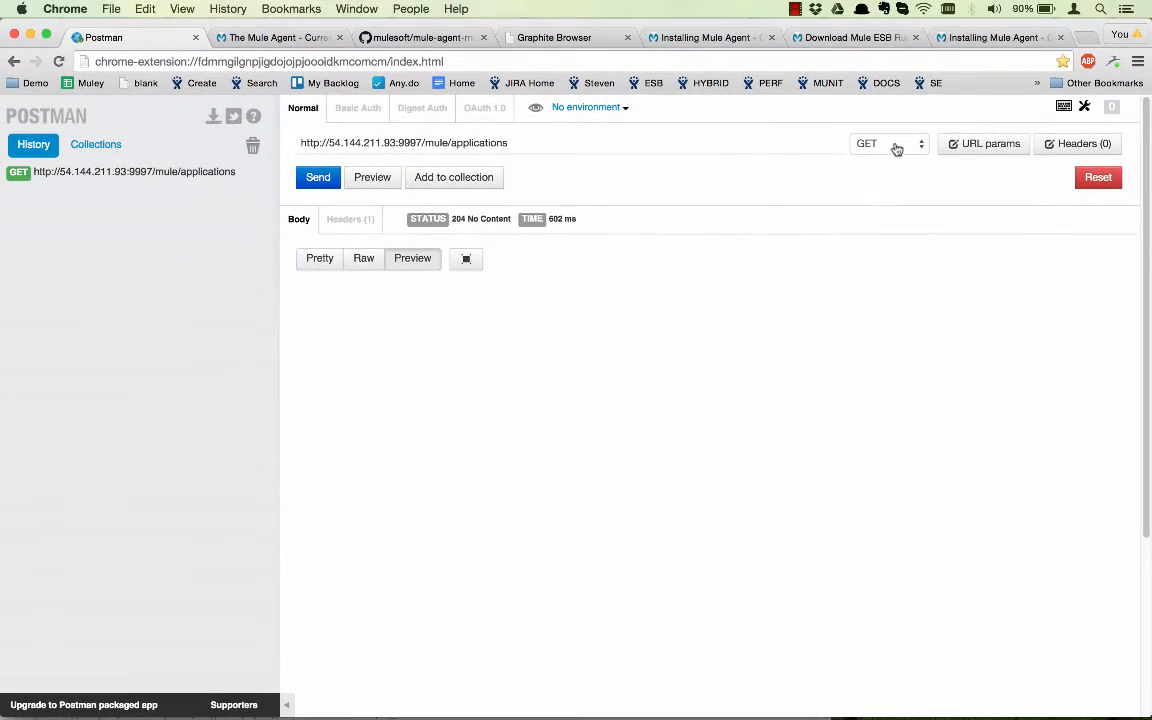
- Resend the GET /mule/applications request in Postman, still returning 204 No Content
click(318, 177)
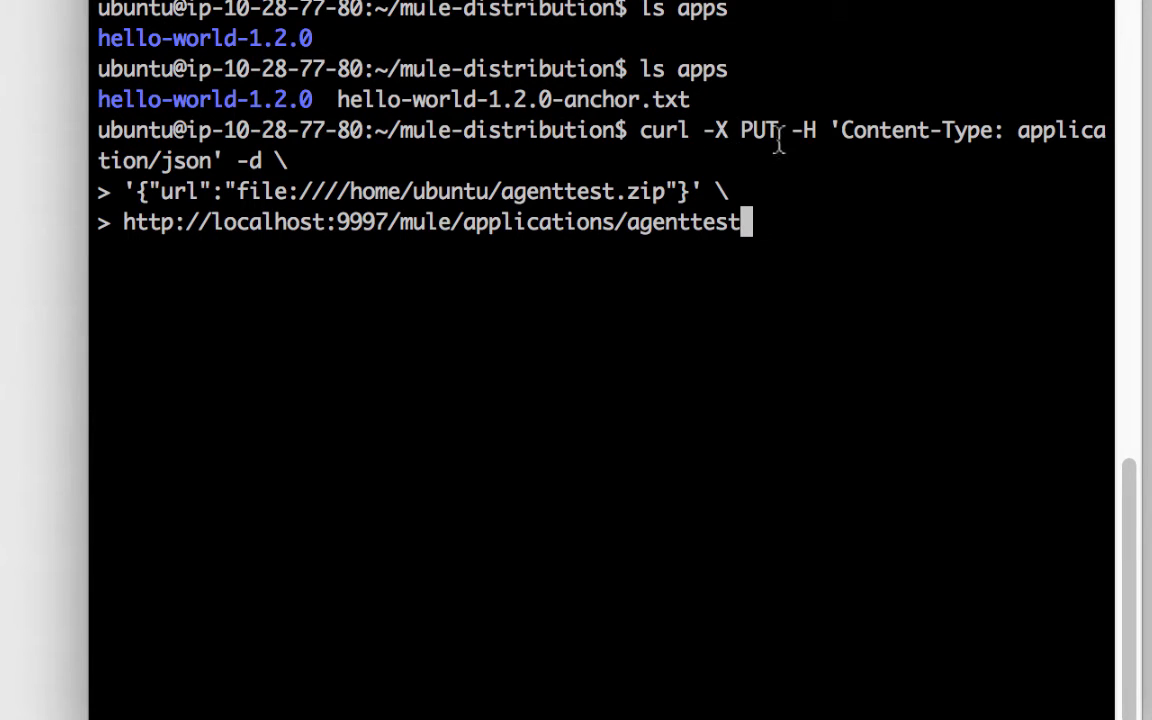
mouse_move(275, 210)
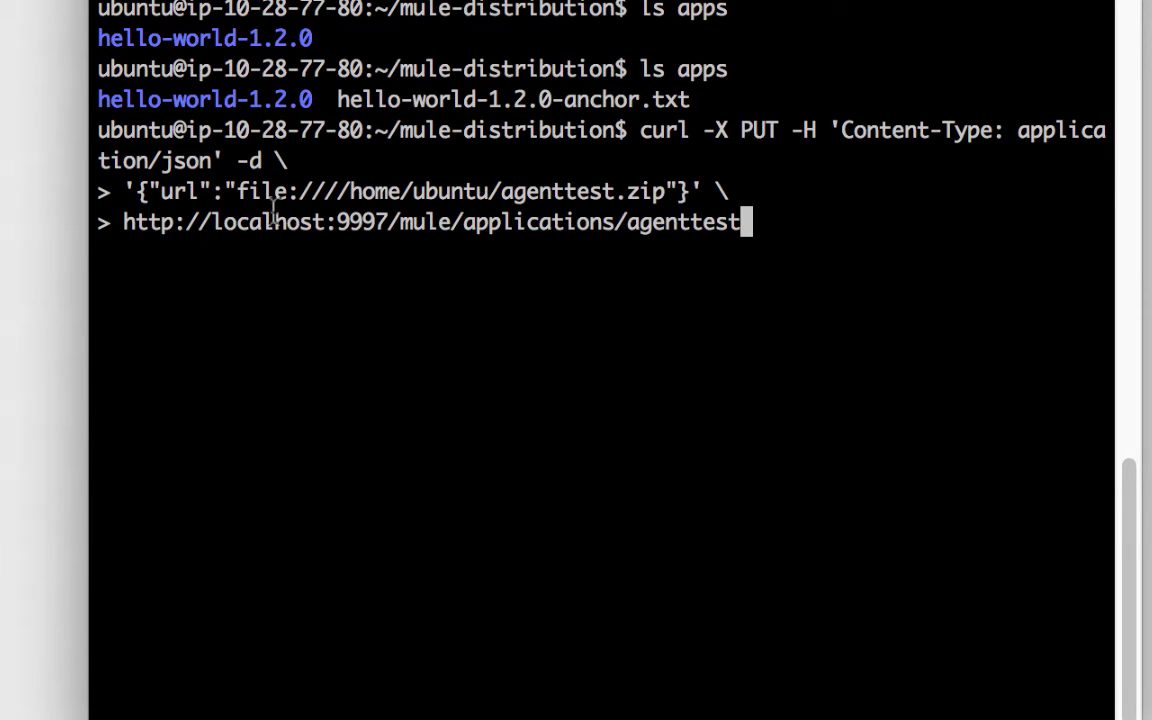
mouse_move(680, 205)
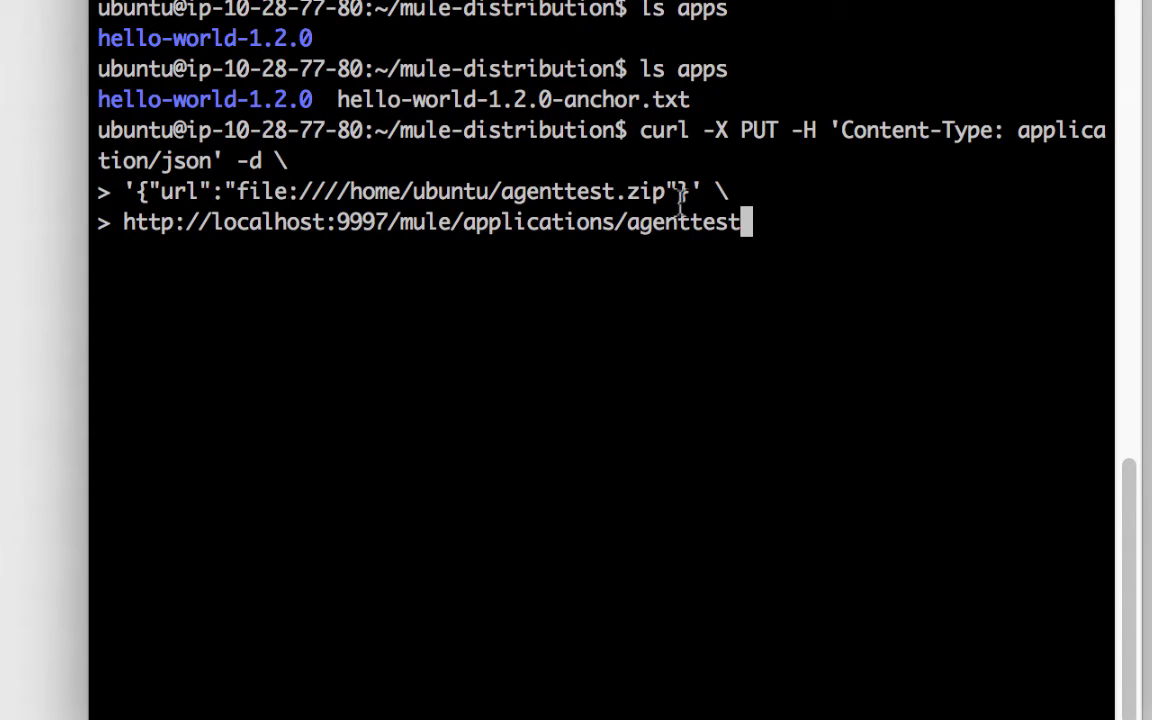
mouse_move(600, 197)
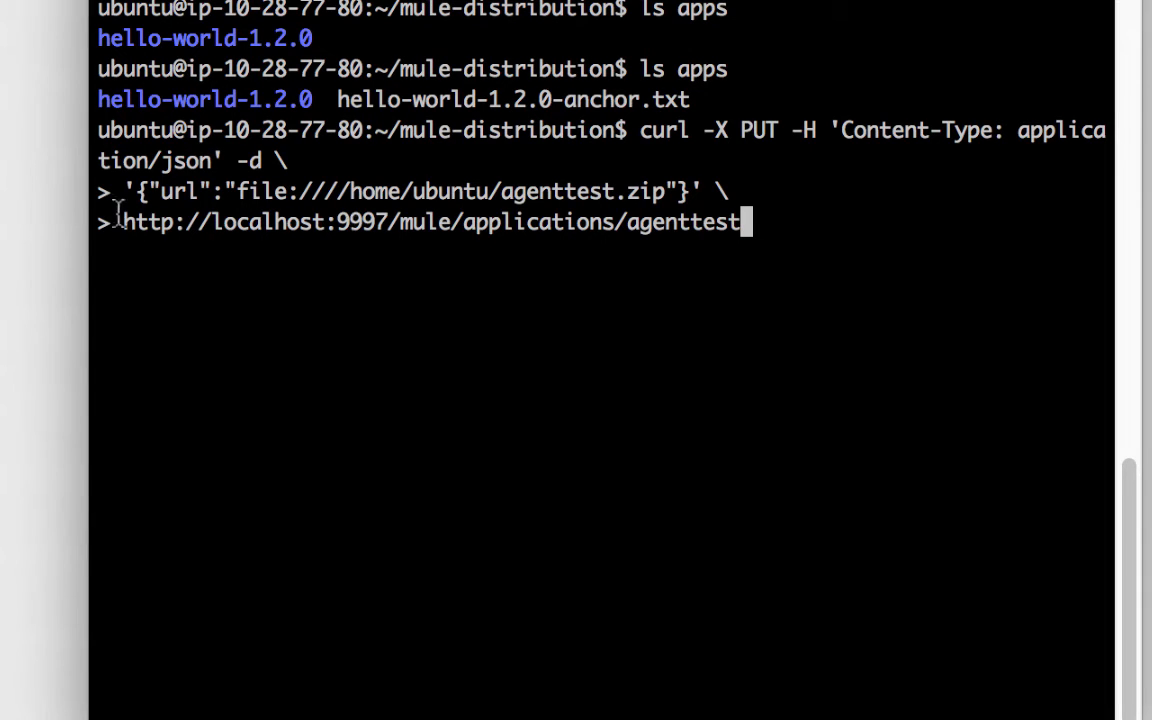
mouse_move(467, 253)
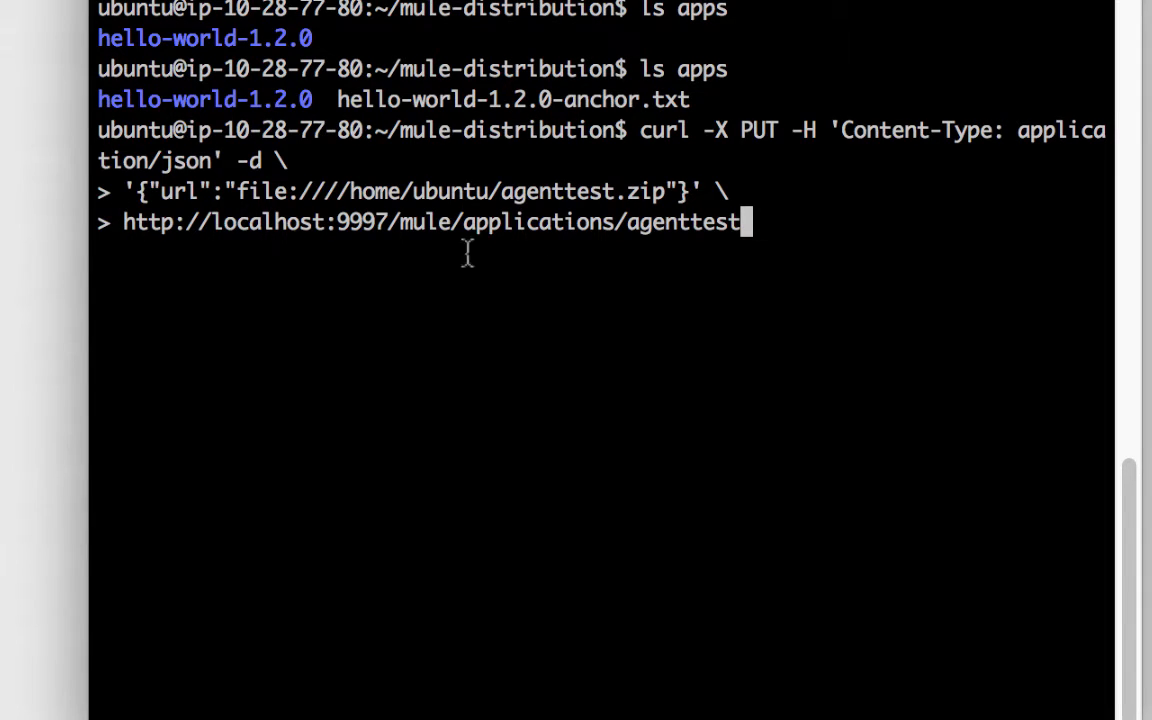
- Send the curl PUT deploying file:////home/ubuntu/agenttest.zip to /mule/applications/agenttest
key(Return)
text(ls apps)
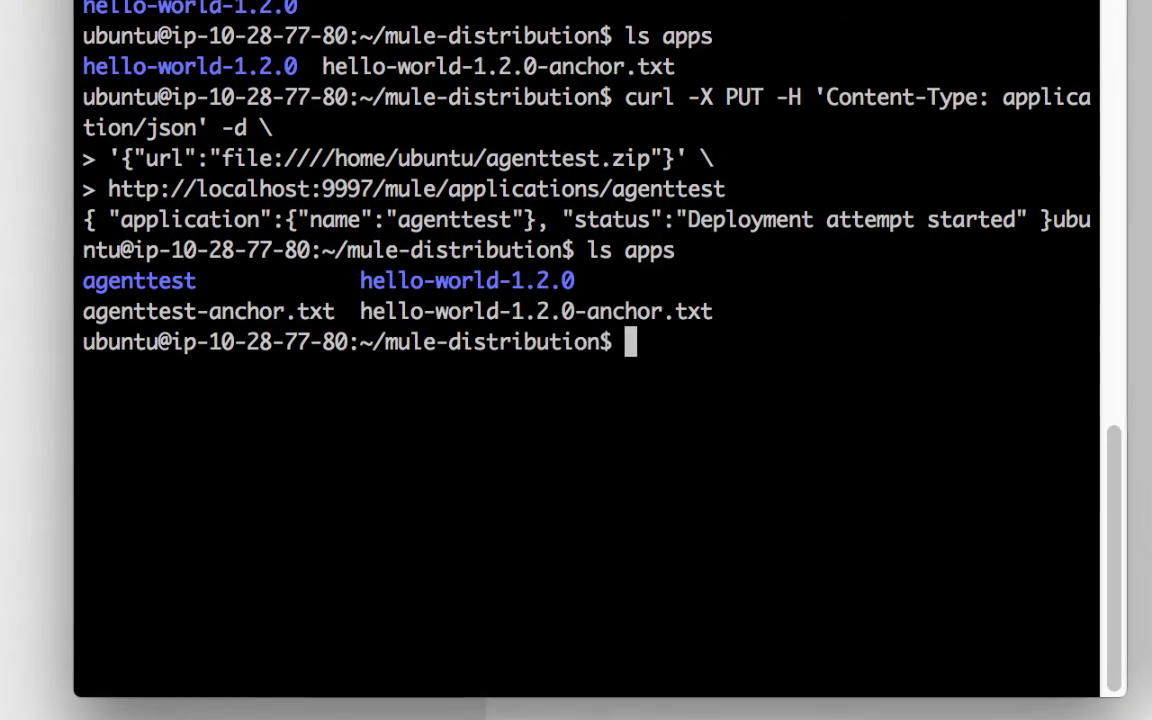
double_click(200, 311)
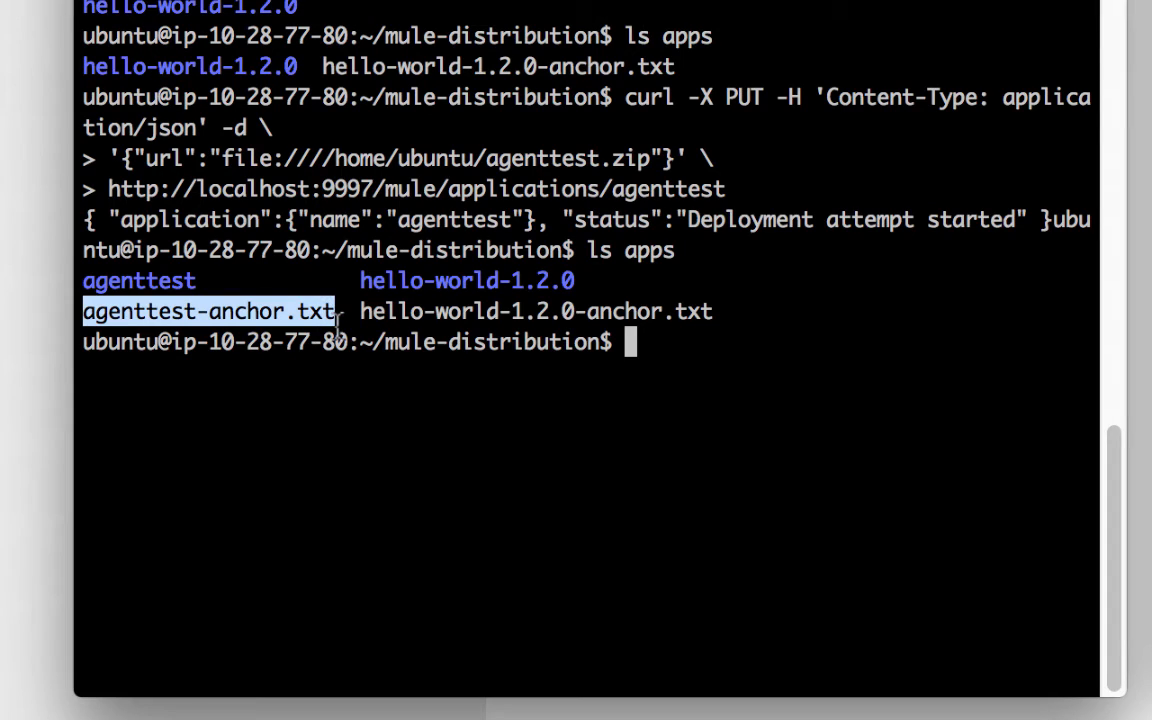
text(c)
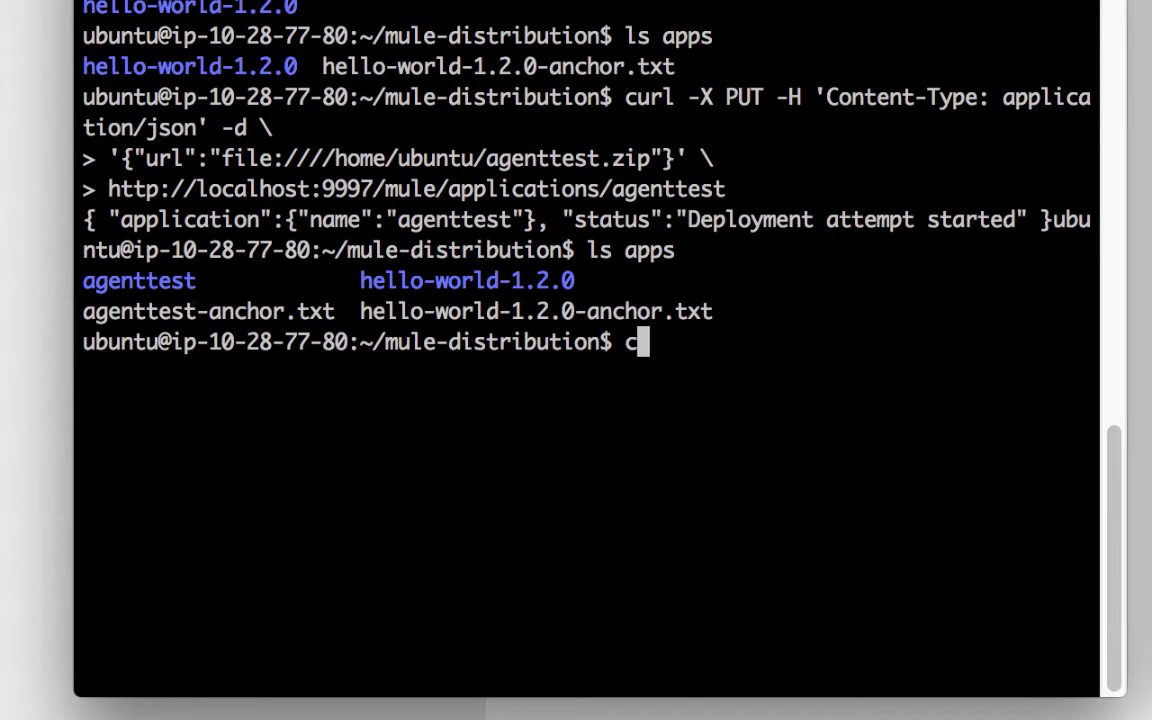
text(url http://54.144.211.93:9997/mule/applications)
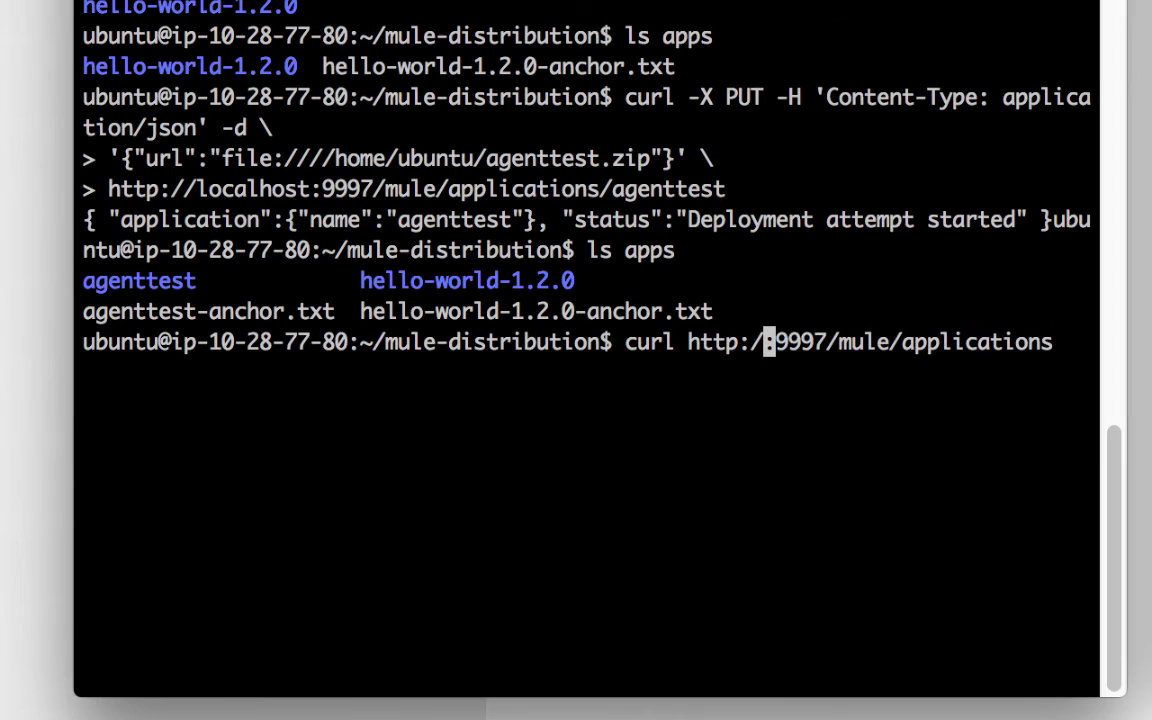
text(localhost)
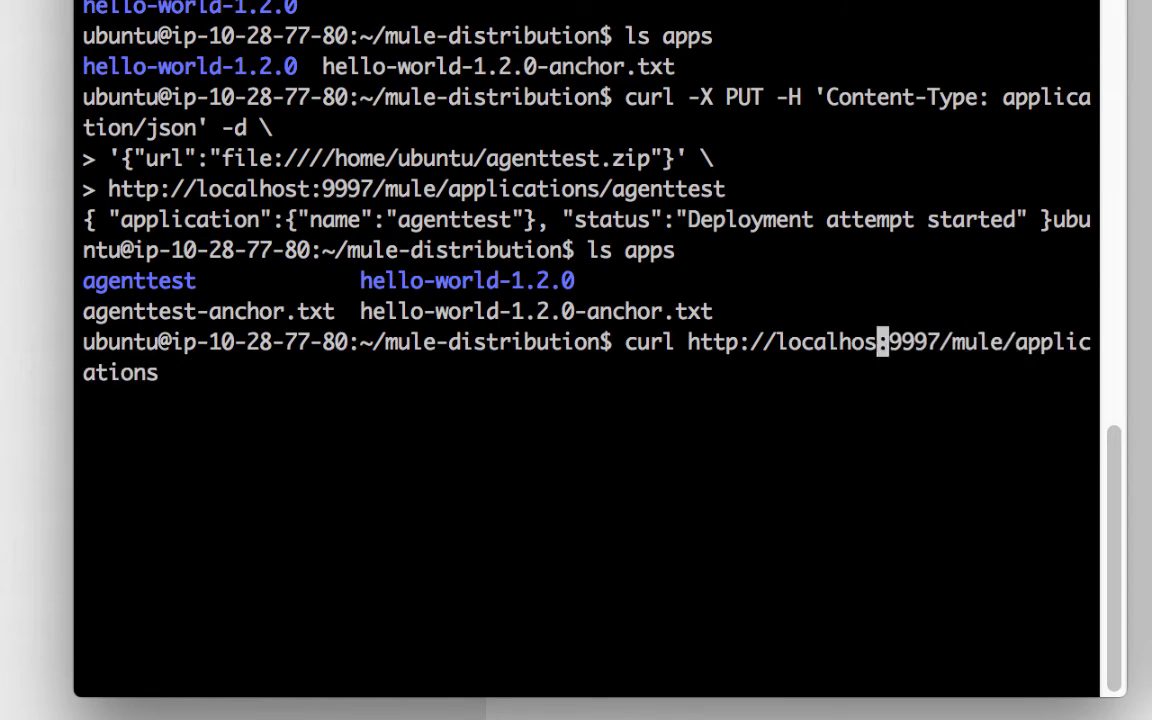
key(Return)
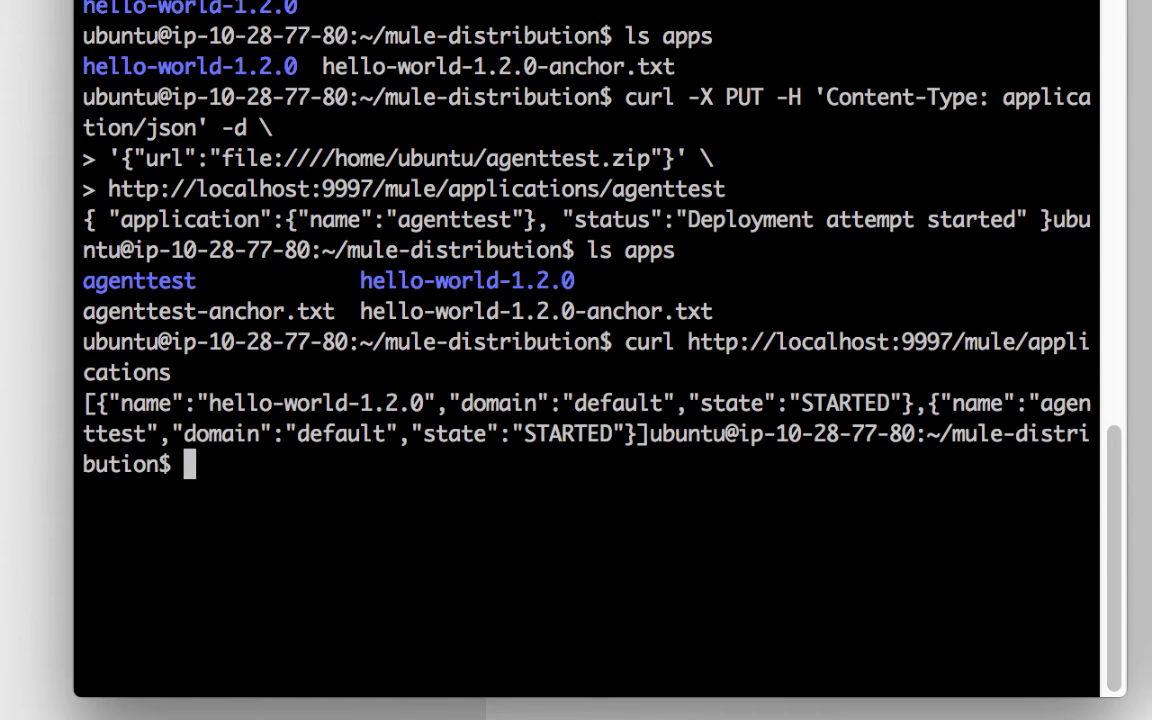
drag(84, 403, 650, 403)
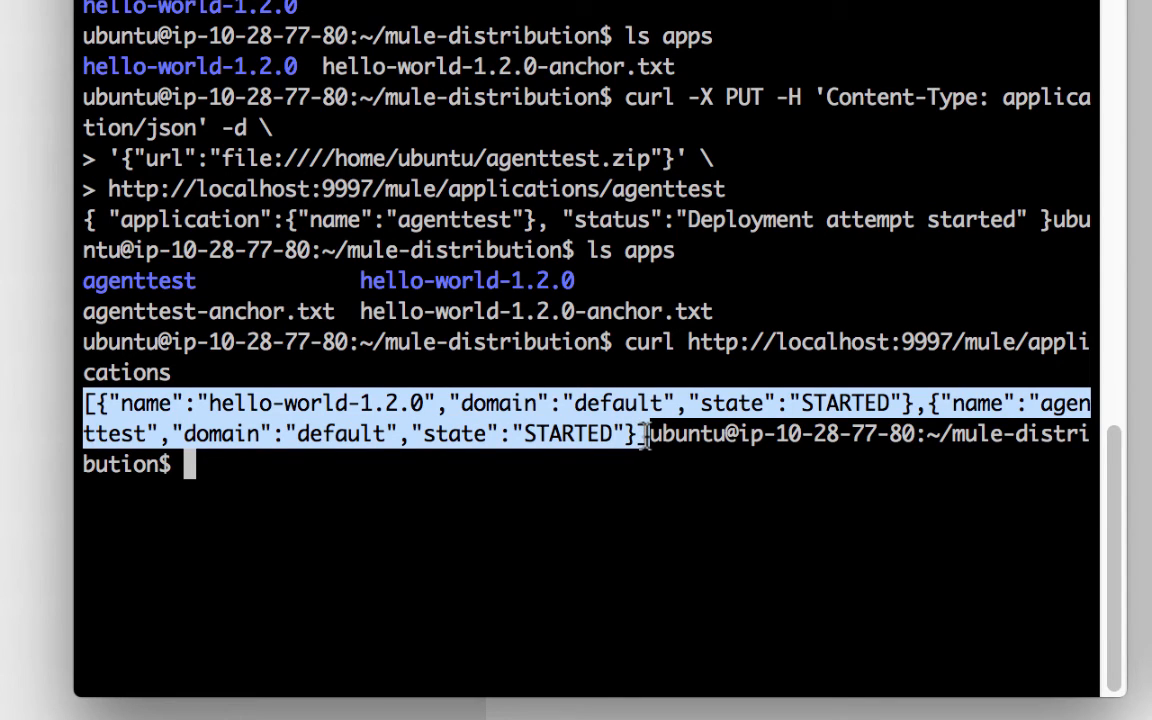
click(670, 515)
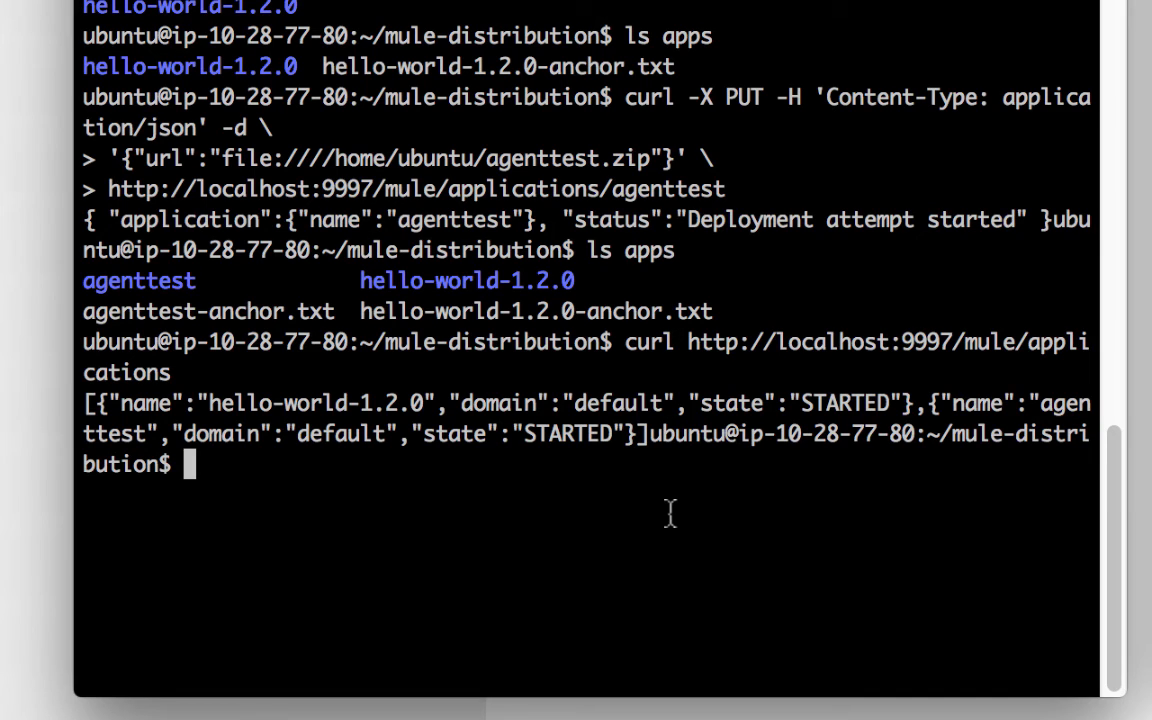